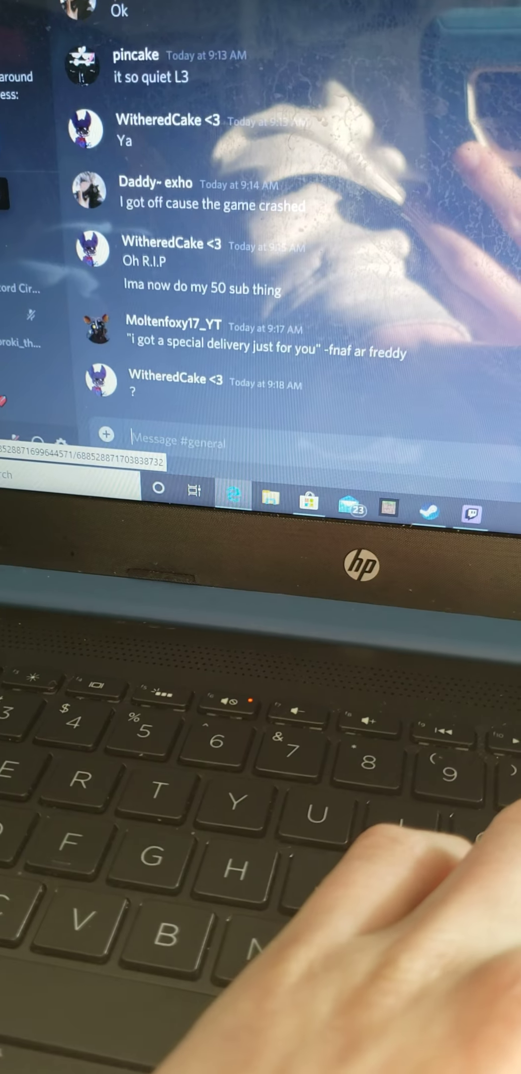
{"action": "type", "text": "-y"}
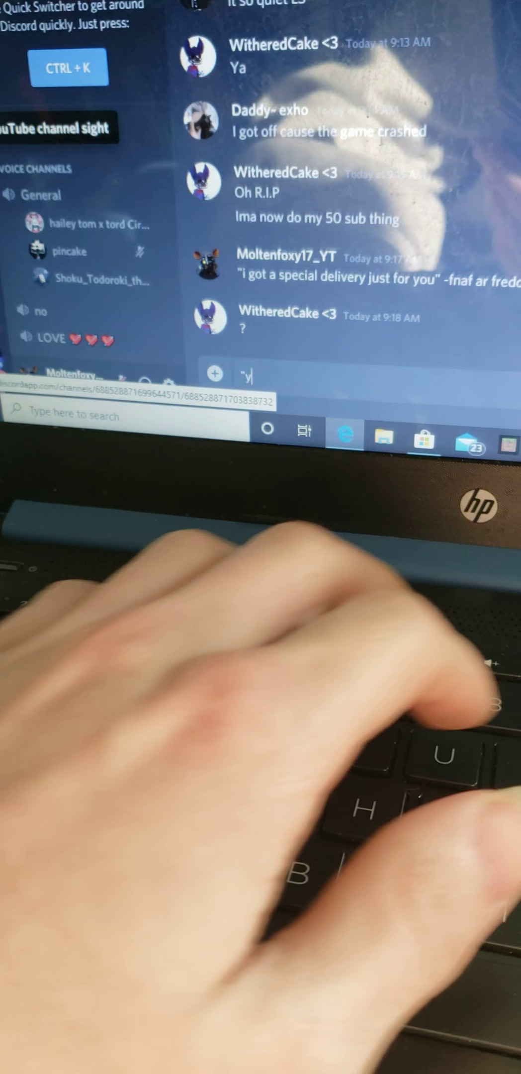
{"action": "type", "text": "you"}
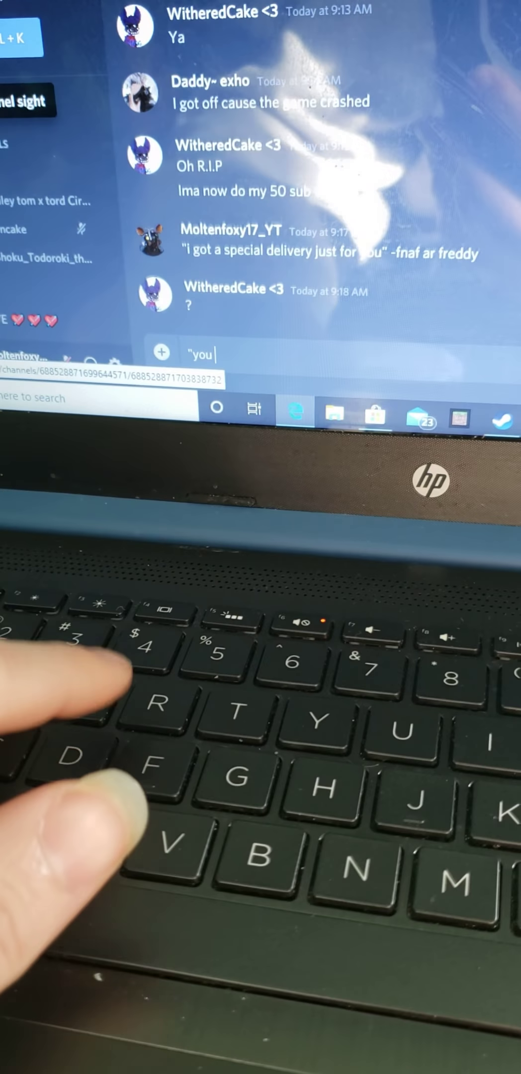
{"action": "type", "text": "will"}
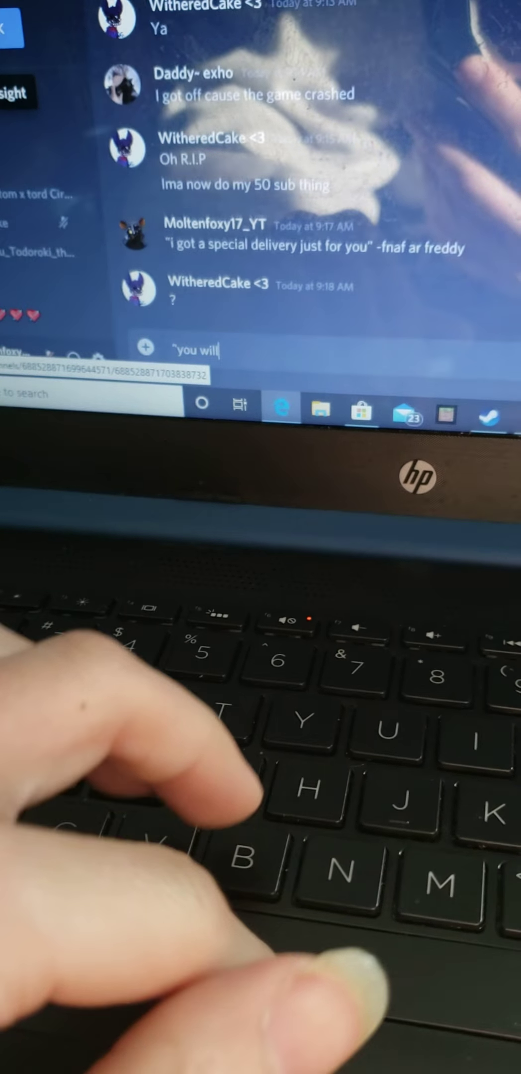
{"action": "type", "text": "not be spar"}
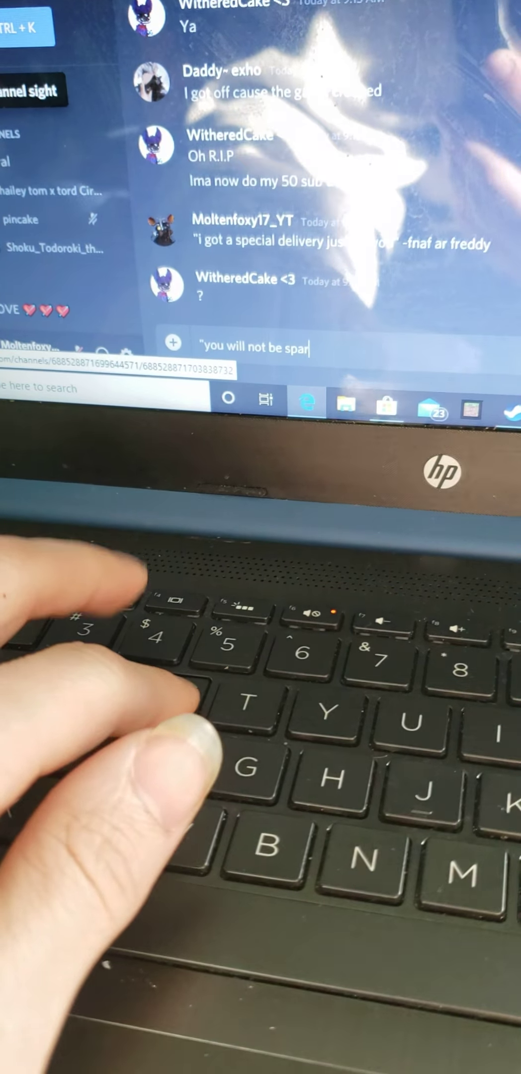
{"action": "type", "text": "ed."}
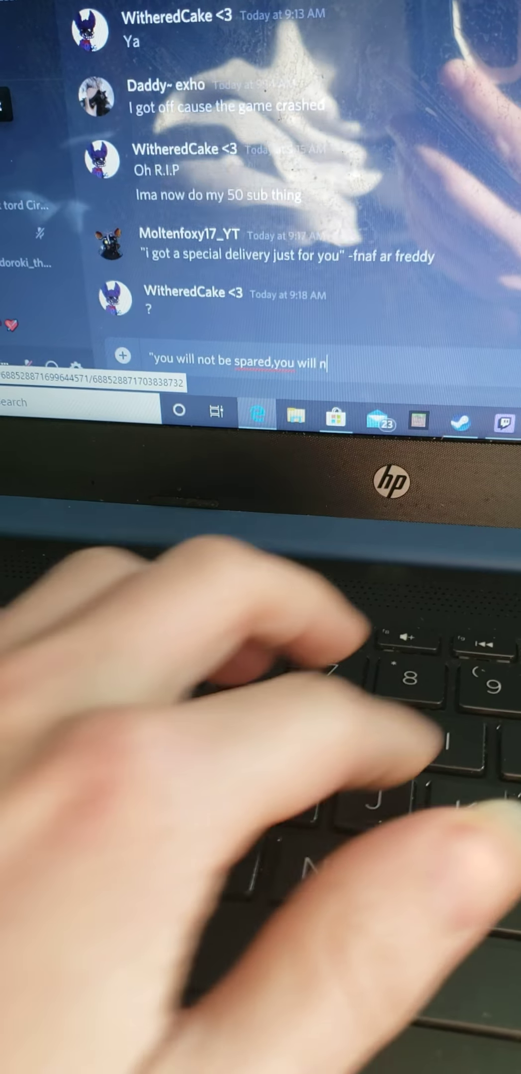
{"action": "type", "text": "ot"}
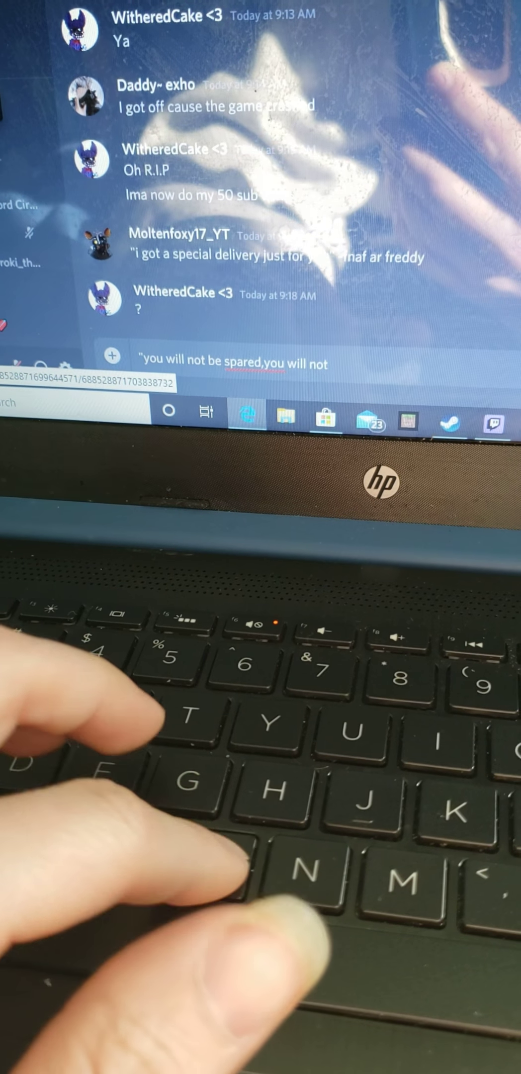
{"action": "type", "text": "be saved\""}
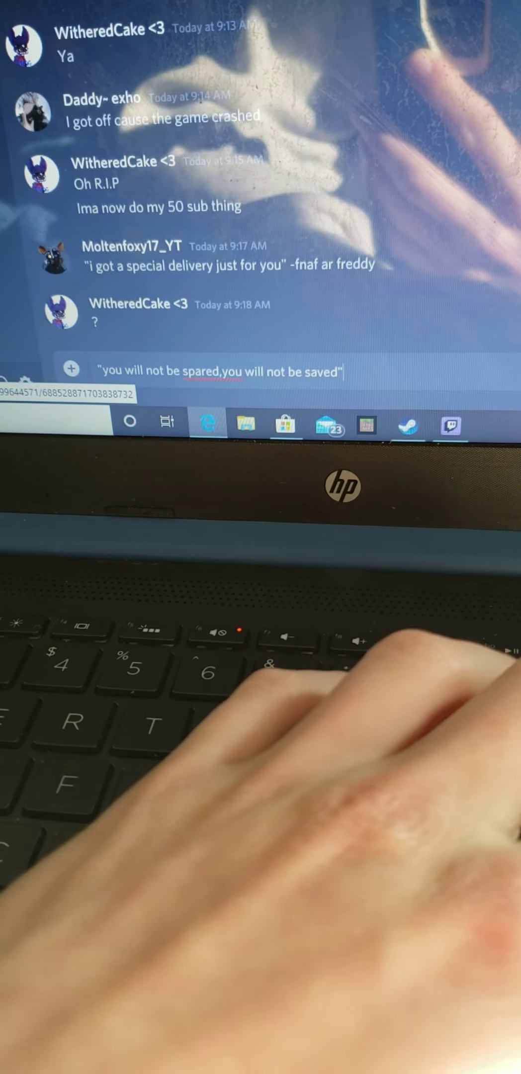
{"action": "type", "text": "-fnaf ar"}
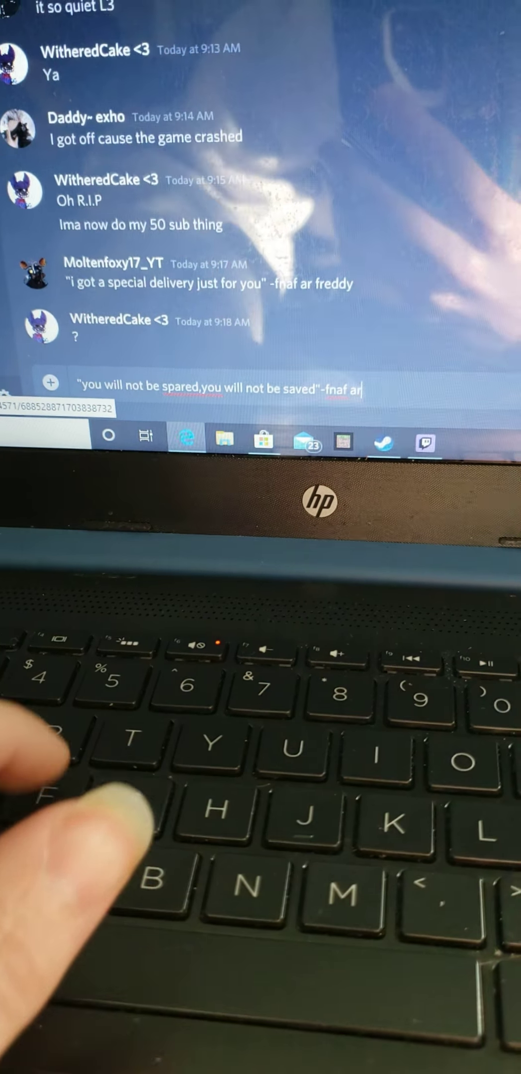
{"action": "type", "text": "sp"}
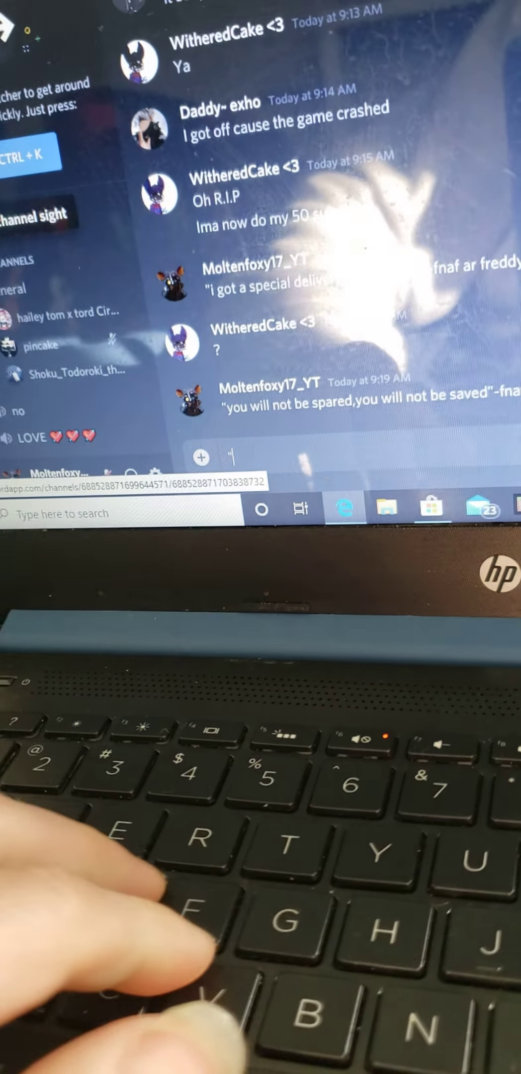
{"action": "type", "text": "i got you n"}
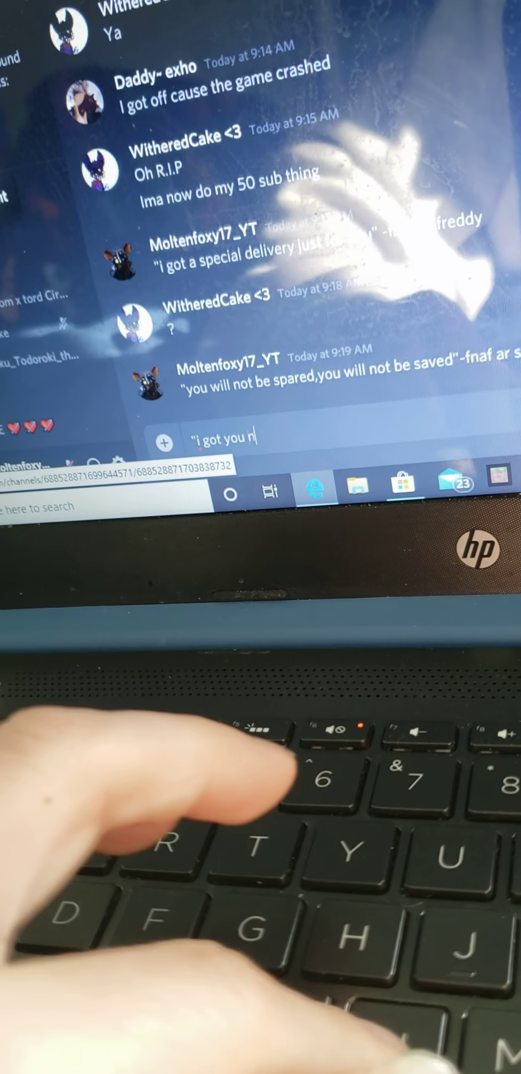
{"action": "type", "text": "o"}
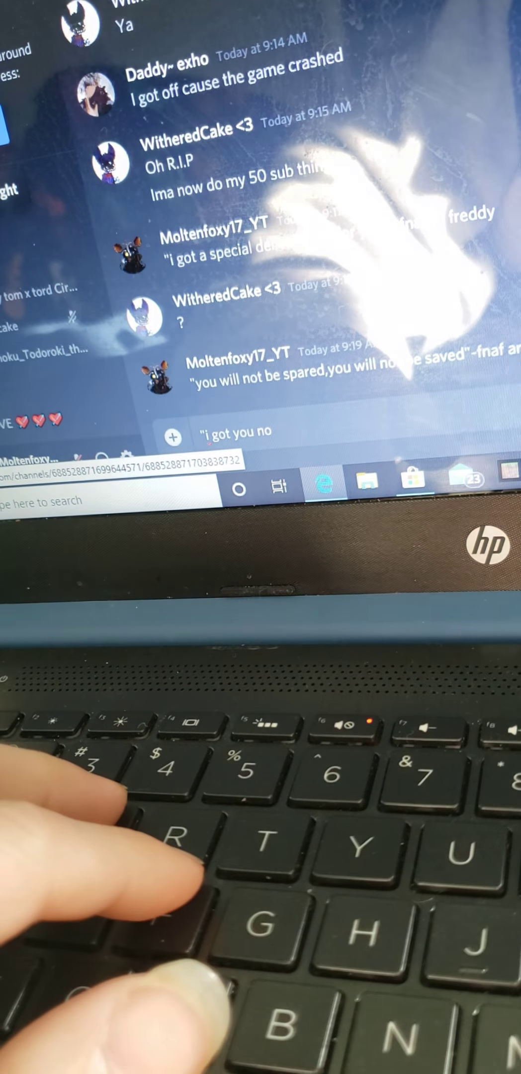
{"action": "type", "text": "w!\""}
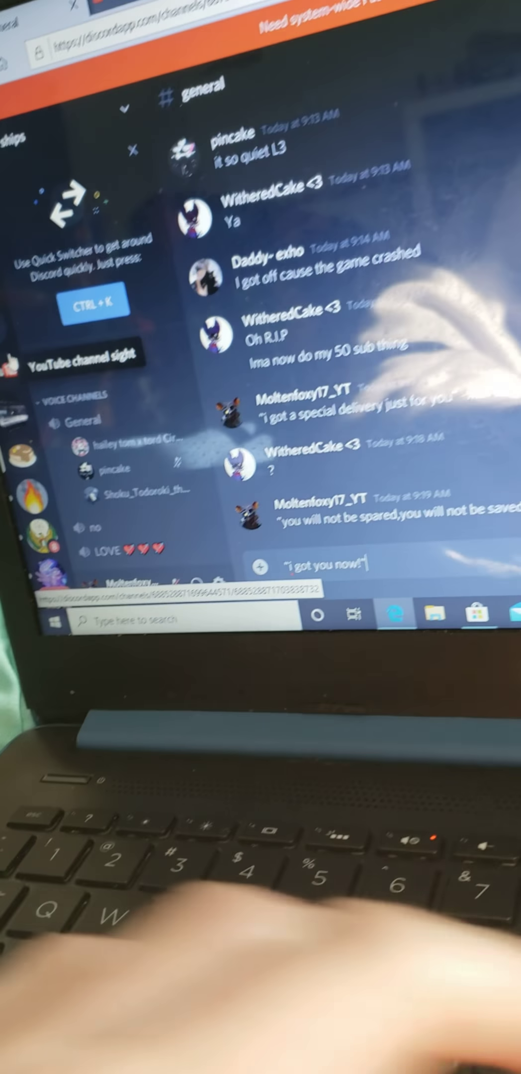
{"action": "type", "text": "fn"}
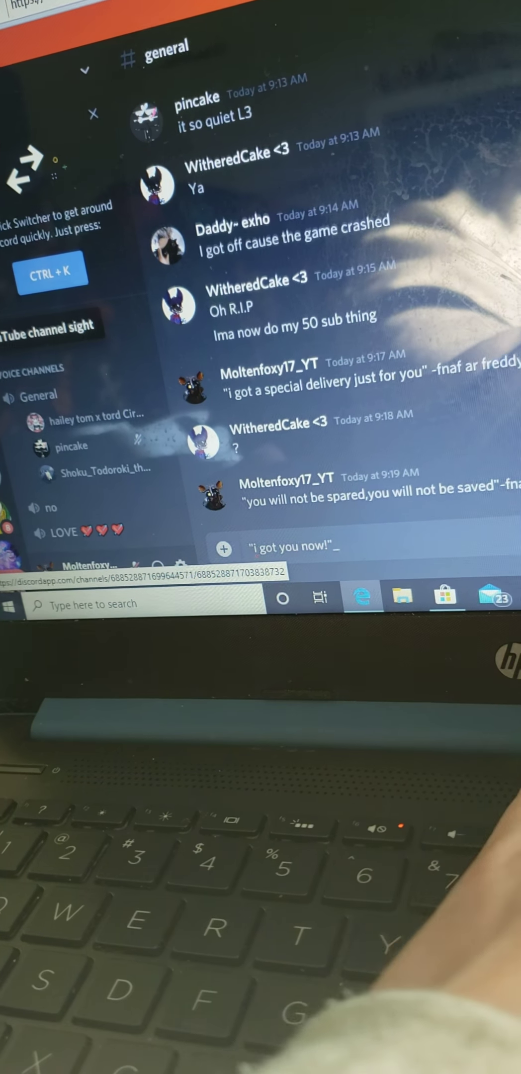
{"action": "type", "text": "-f"}
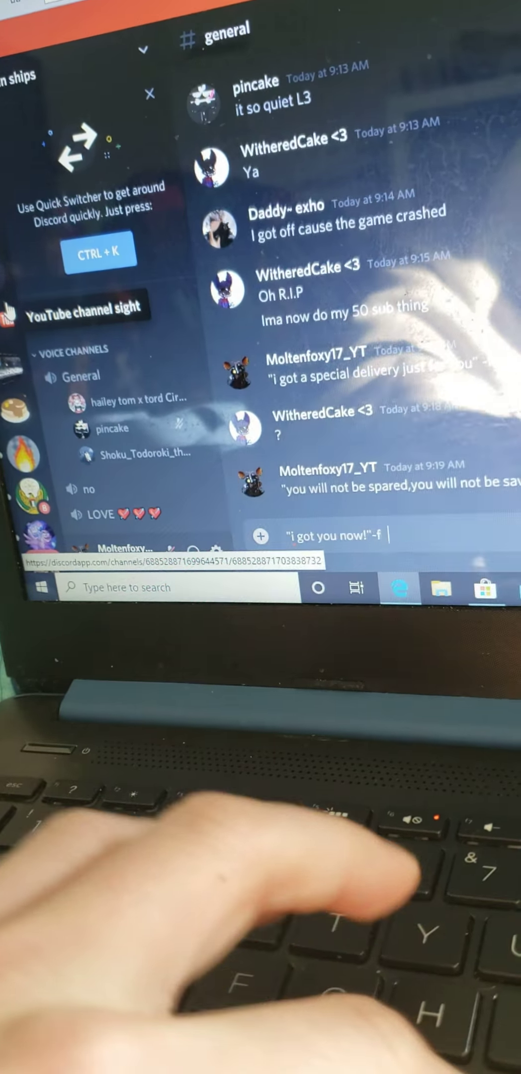
{"action": "type", "text": "naf ar"}
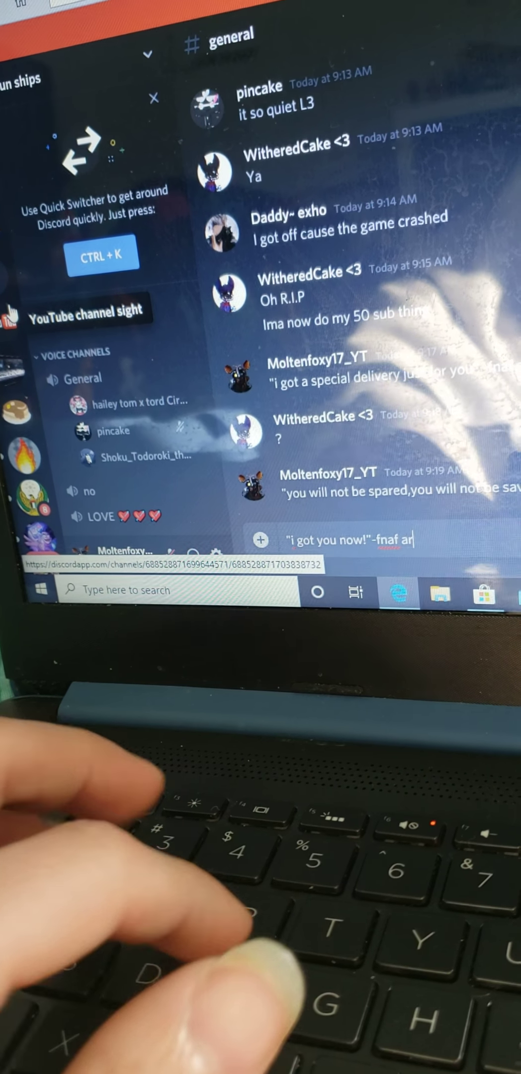
{"action": "type", "text": "fox"}
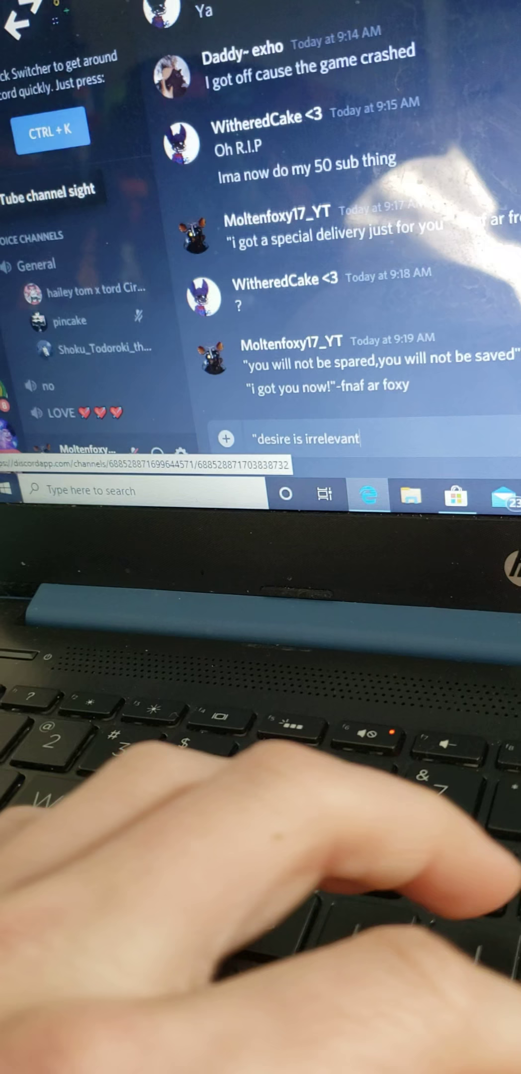
{"action": "type", "text": ",i am"}
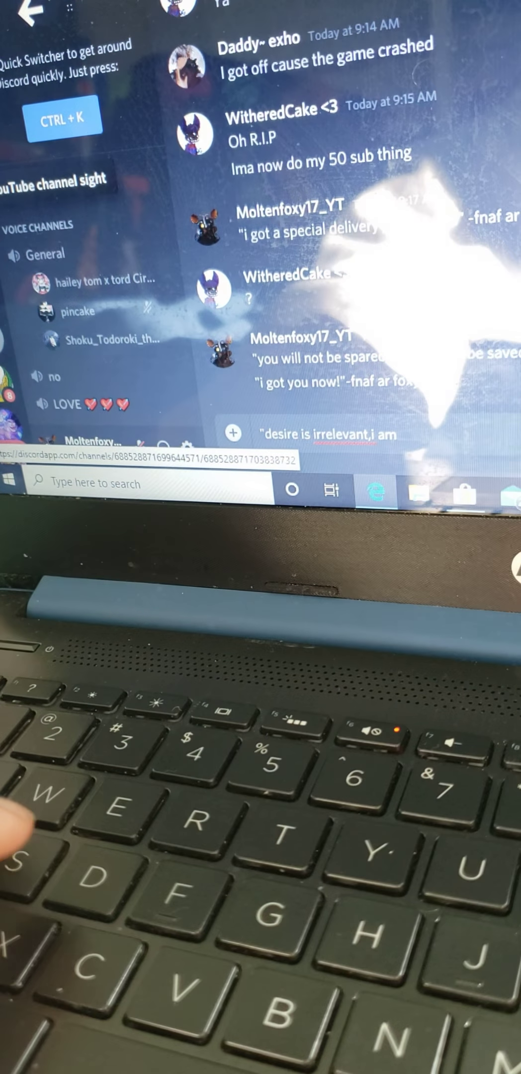
{"action": "type", "text": "A"}
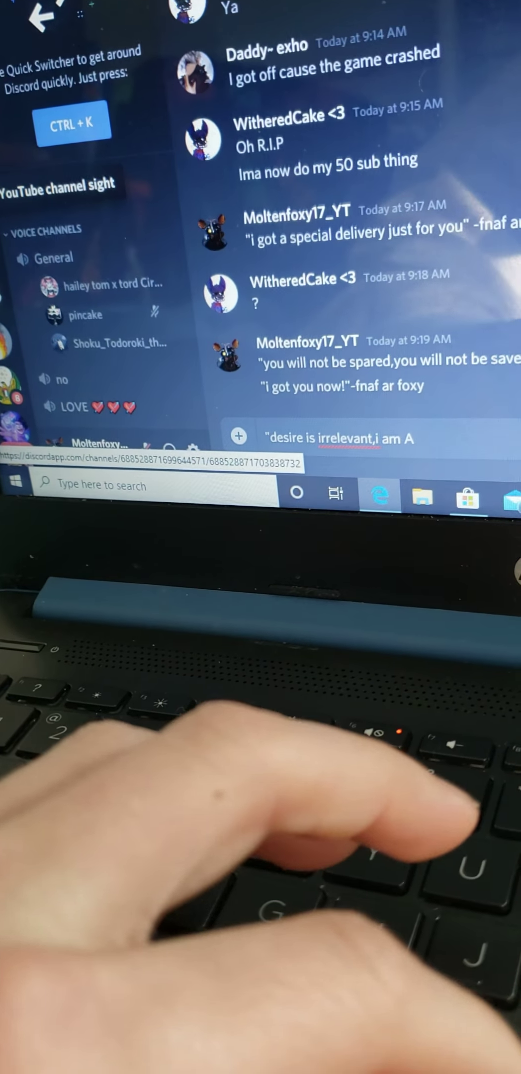
{"action": "type", "text": "MACHI"}
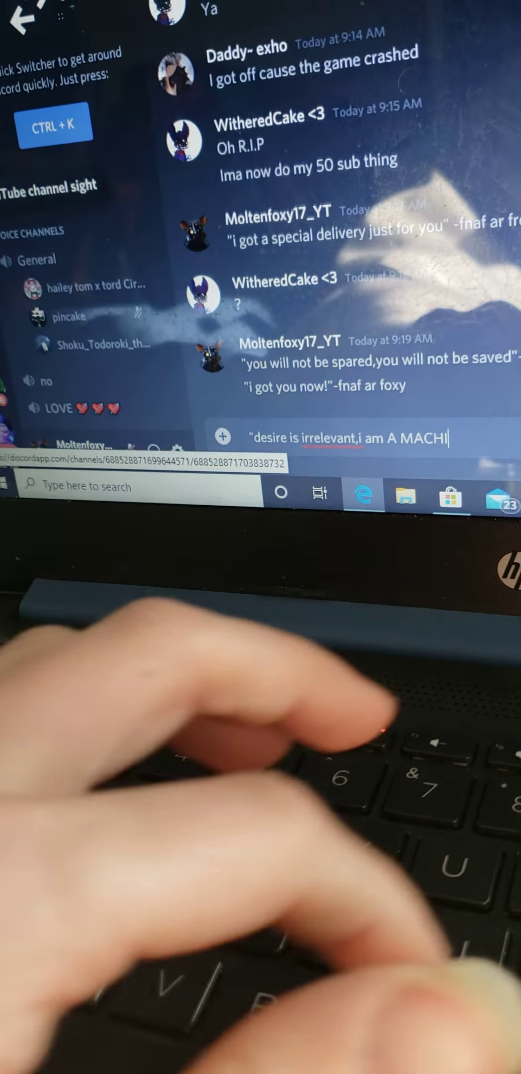
{"action": "type", "text": "NE"}
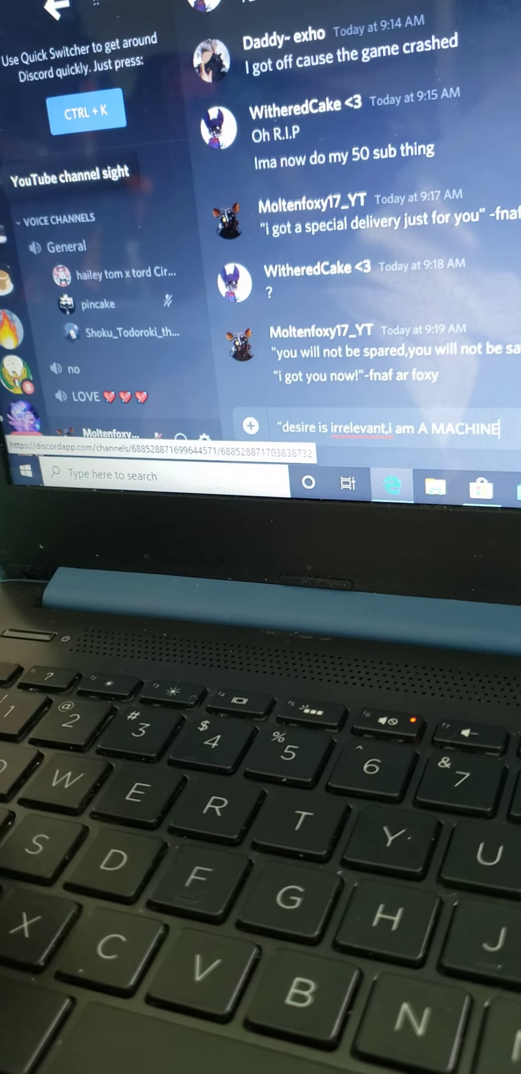